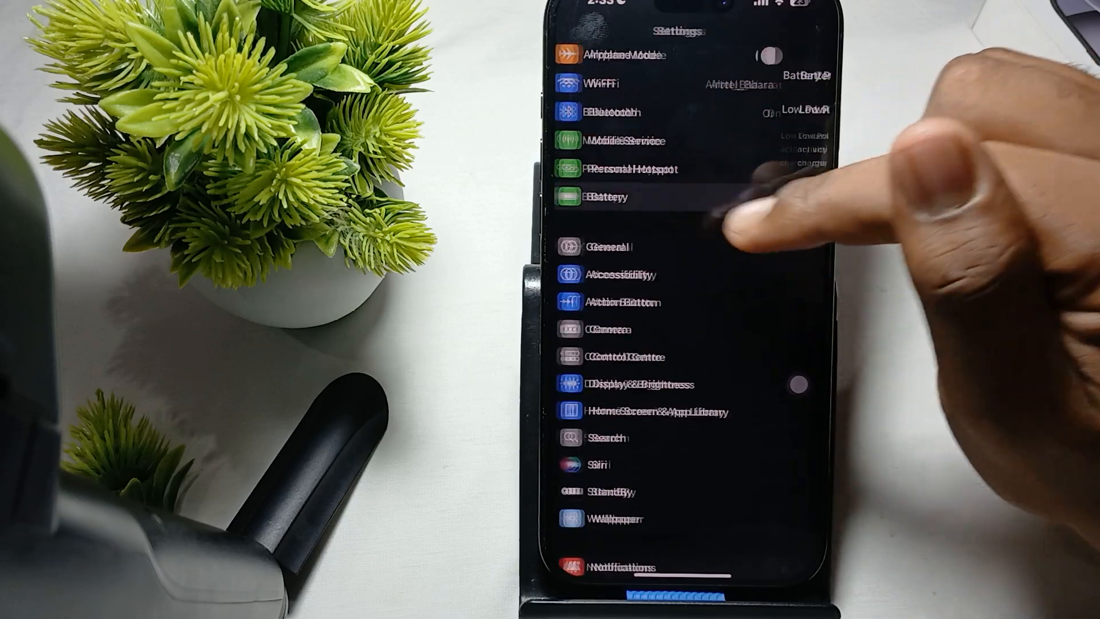
- View the Battery Usage by App list, with Home & Lock Screen 41% and Safari 16%
{"action": "left_click", "coordinate": [607, 197]}
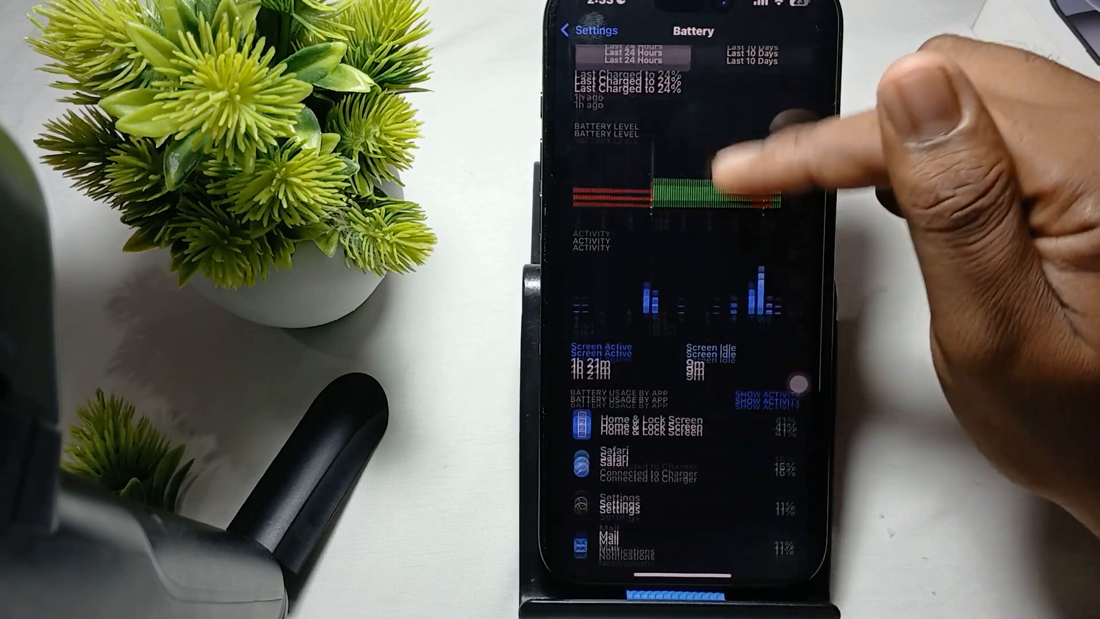
{"action": "scroll", "scroll_direction": "down", "scroll_amount": 3}
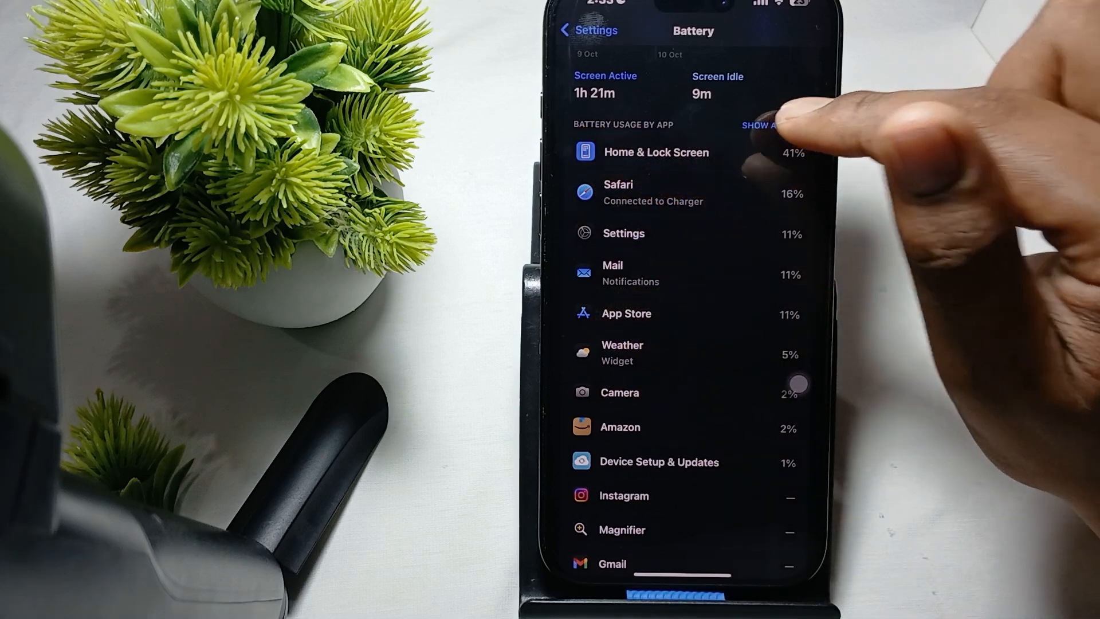
- Show Activity by App instead of percentages — Home & Lock Screen 26m, Safari 10m
{"action": "left_click", "coordinate": [761, 125]}
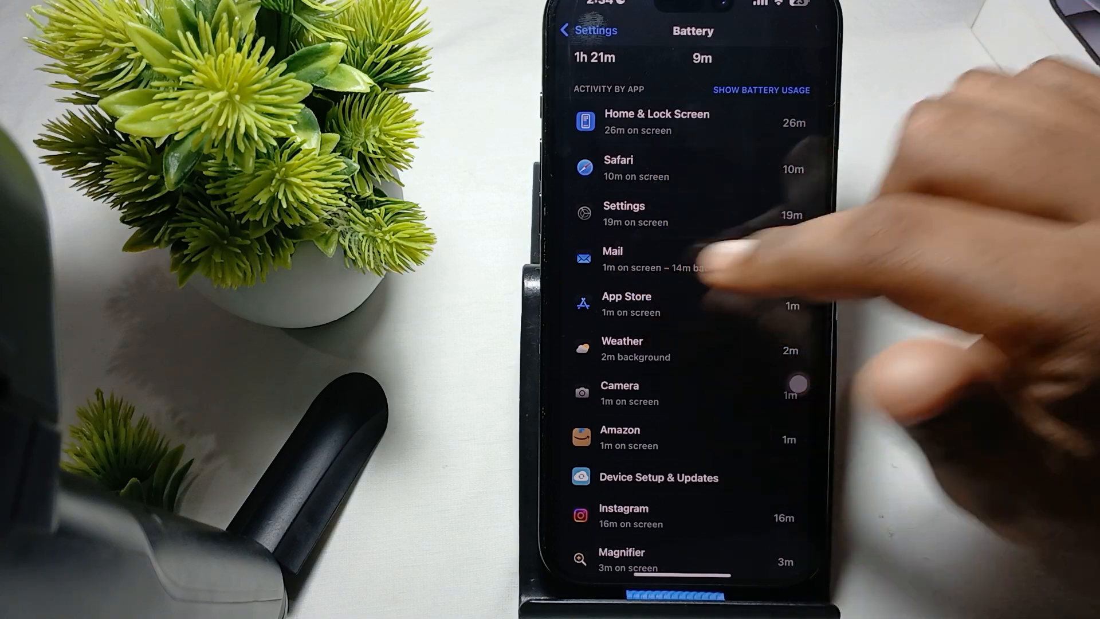
{"action": "scroll", "scroll_direction": "down", "scroll_amount": 3}
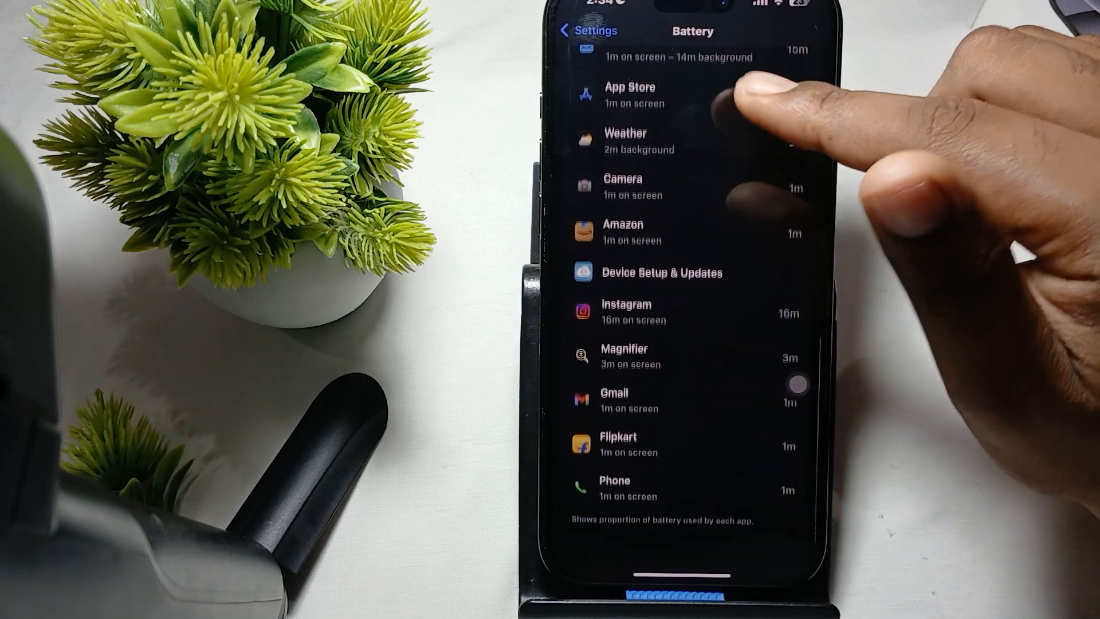
{"action": "scroll", "scroll_direction": "down", "scroll_amount": 3}
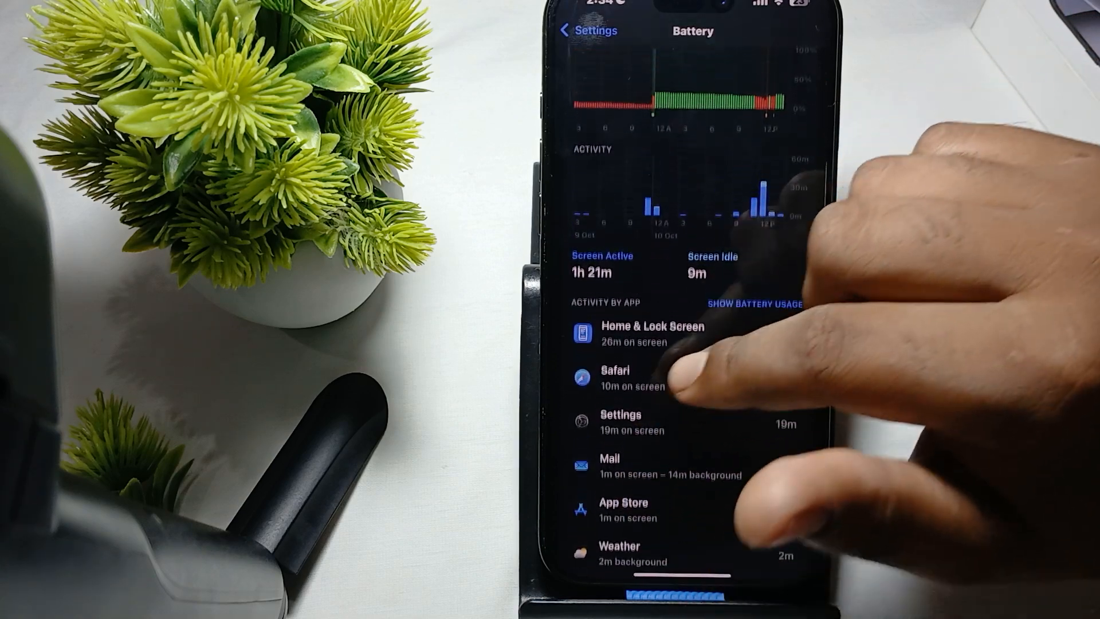
- Toggle the per-app view back and switch the Battery page to Last 10 Days
{"action": "left_click", "coordinate": [755, 303]}
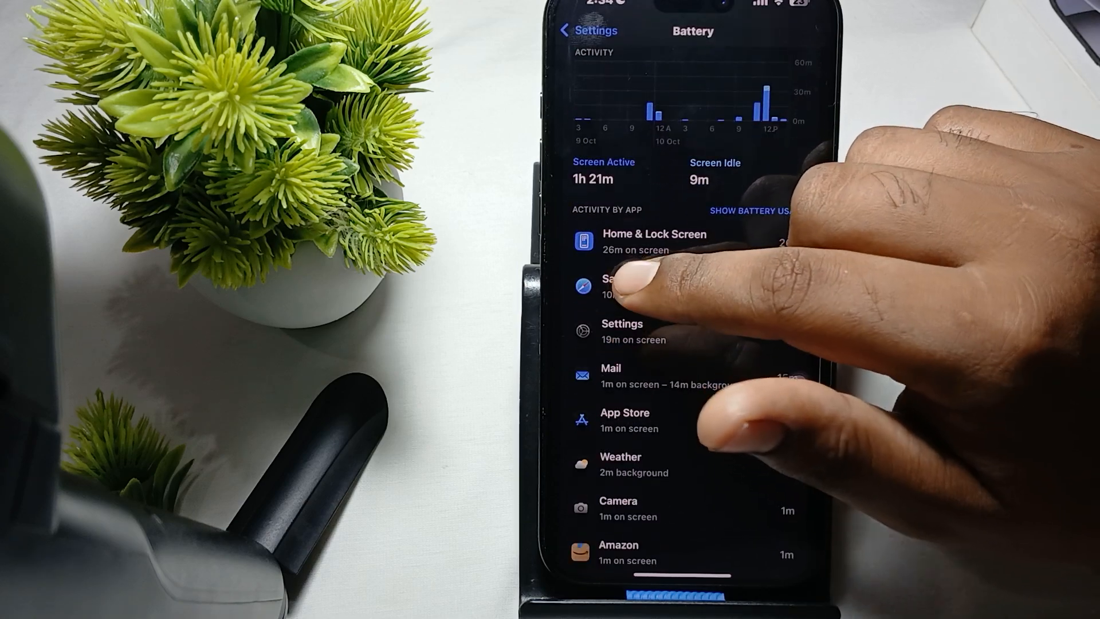
{"action": "left_click", "coordinate": [748, 211]}
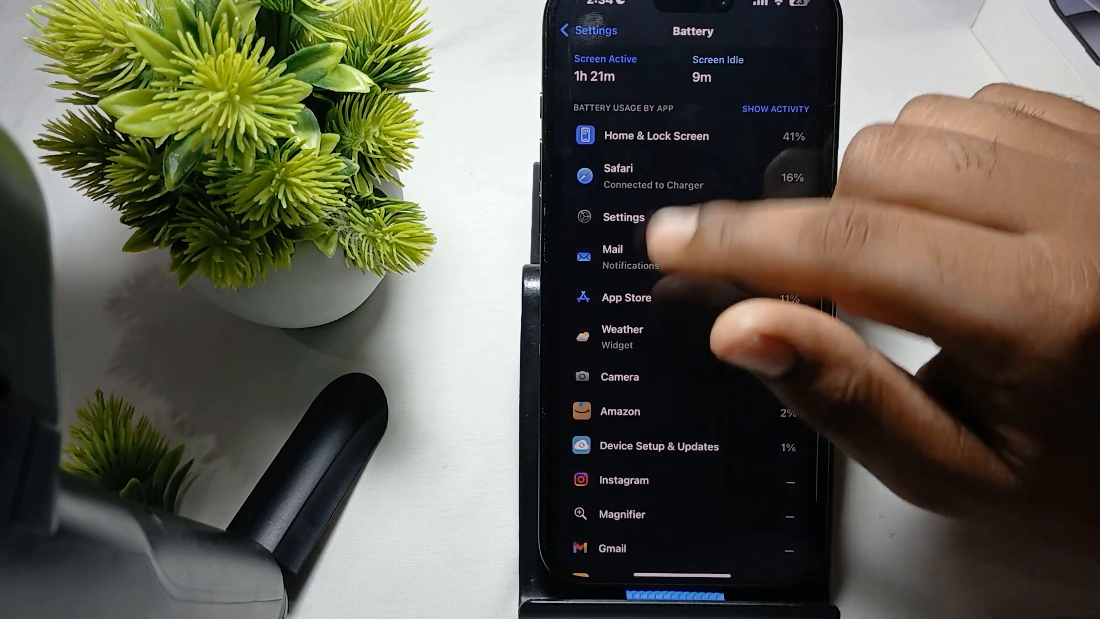
{"action": "scroll", "scroll_direction": "down", "scroll_amount": 3}
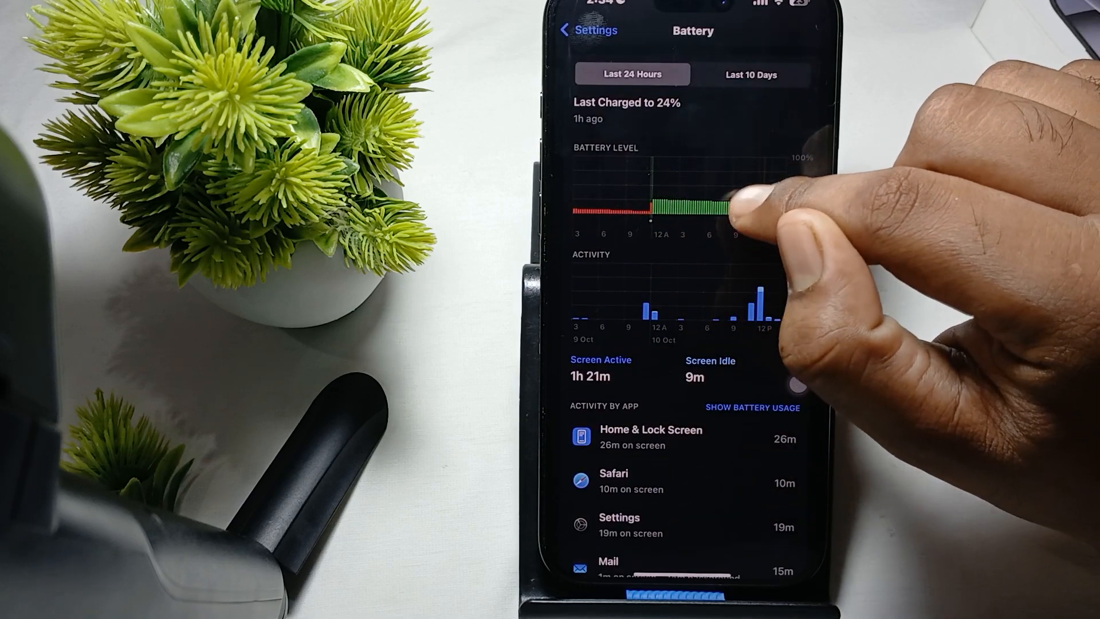
{"action": "left_click", "coordinate": [751, 75]}
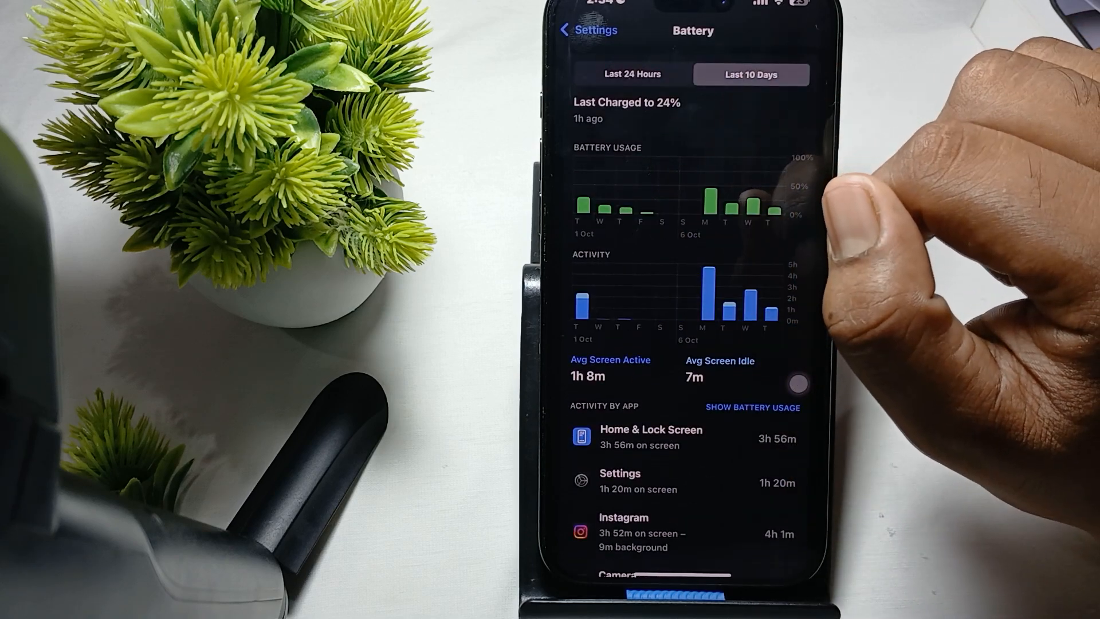